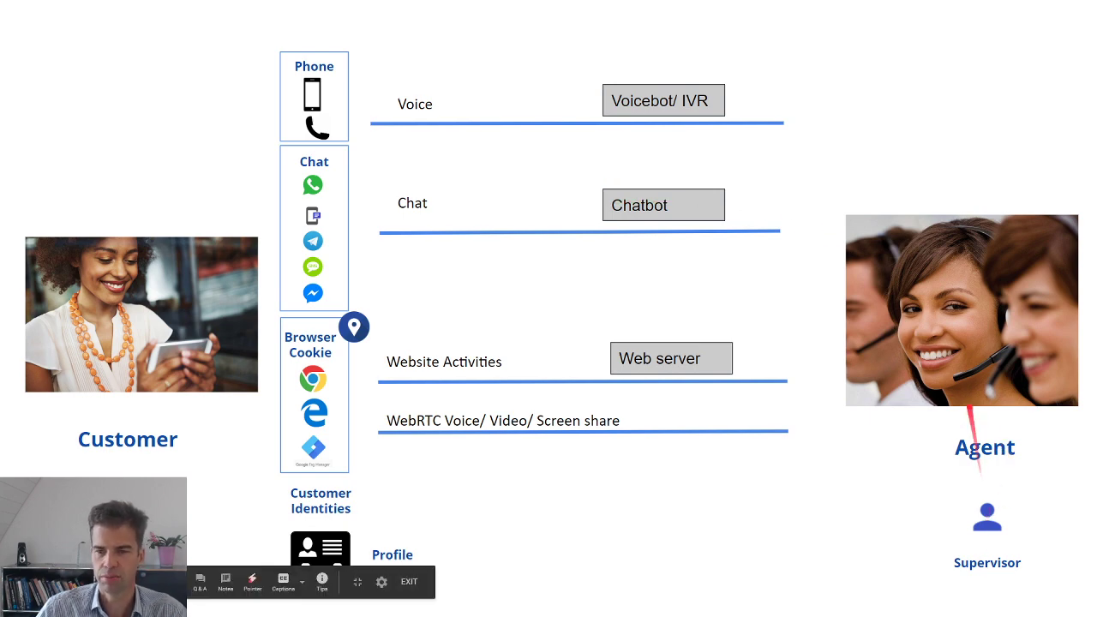
Step: Advance to the annotated Cisco Finesse agent desktop slide with bot-suggested answers
{"action": "key", "text": "right"}
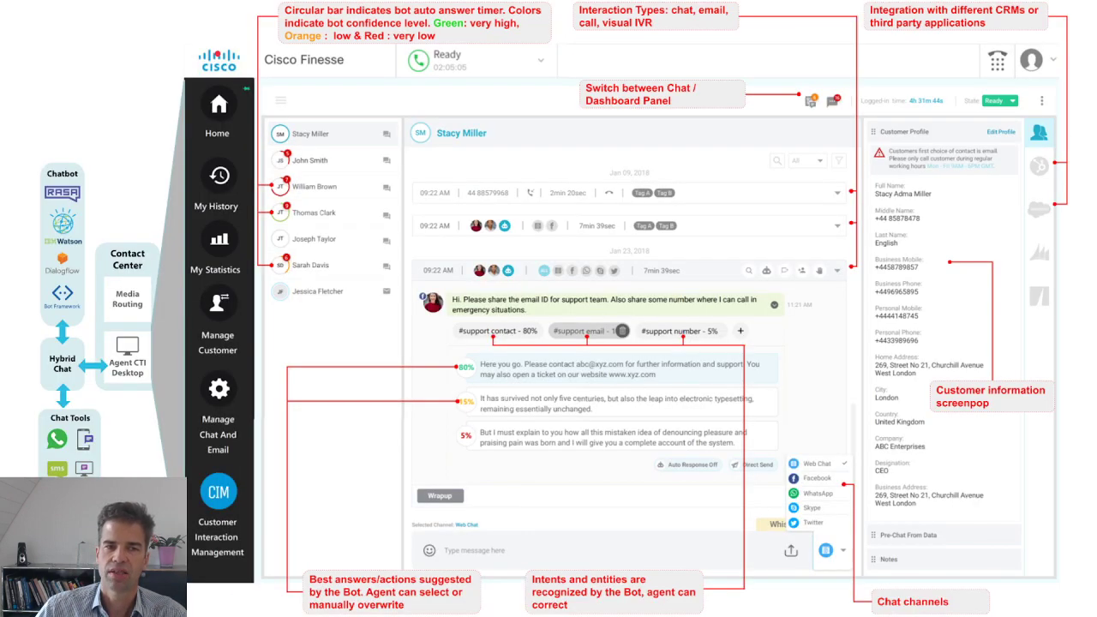
{"action": "key", "text": "right"}
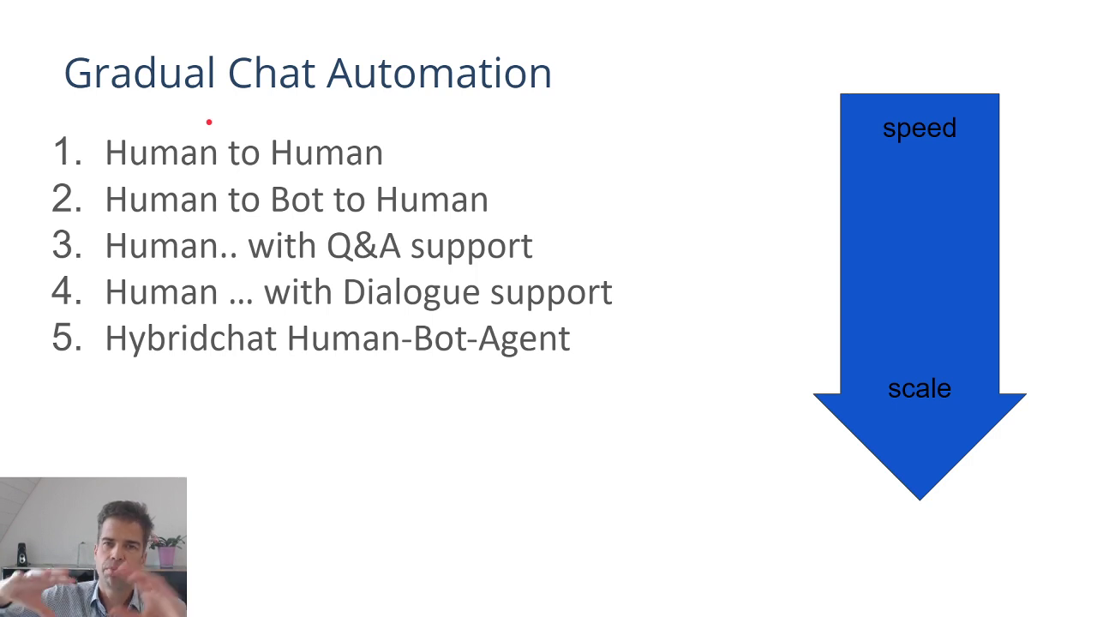
Step: Mark the Gradual Chat Automation slide with the pen, then advance to the channels summary diagram
{"action": "left_click_drag", "start_coordinate": [274, 219], "coordinate": [391, 215]}
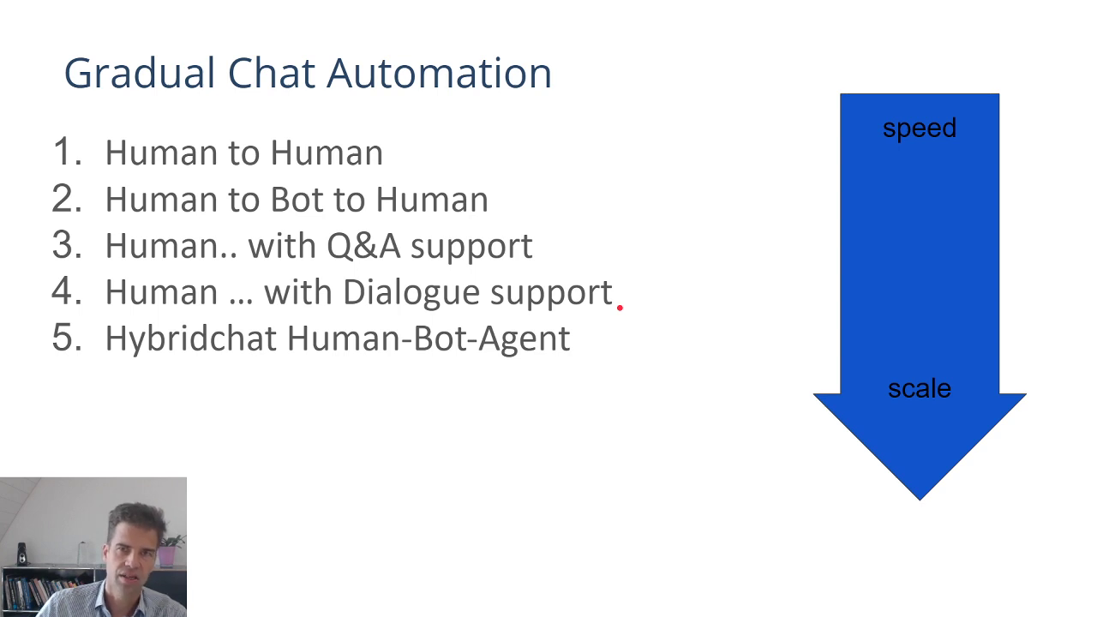
{"action": "key", "text": "right"}
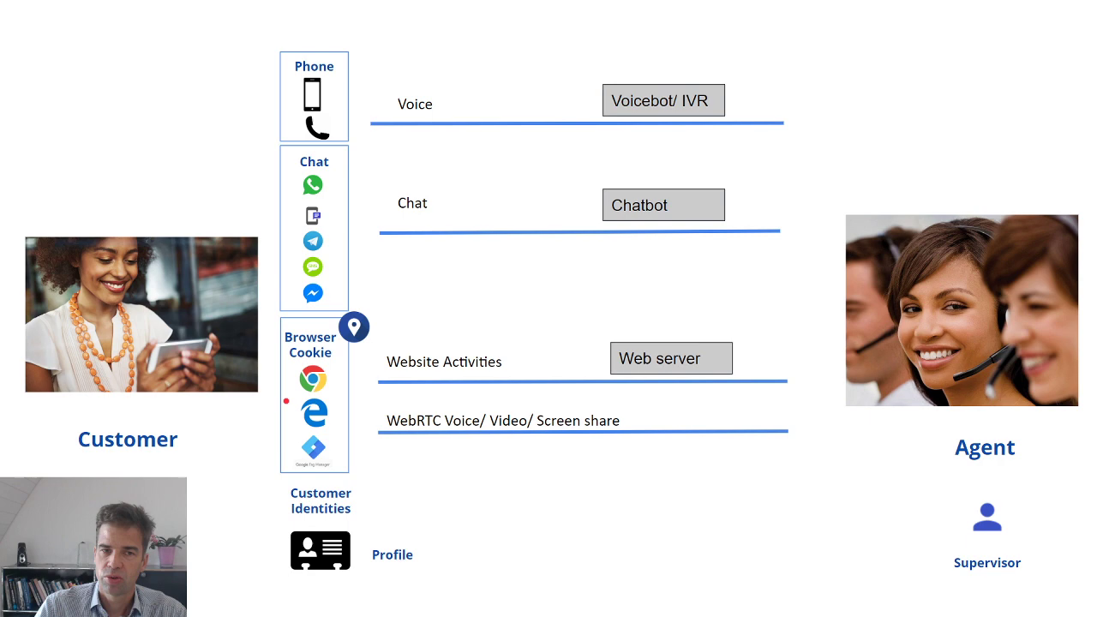
Step: Draw a red ink mark above the Voice label on the customer-channels-to-agent diagram
{"action": "left_click_drag", "start_coordinate": [403, 120], "coordinate": [444, 59]}
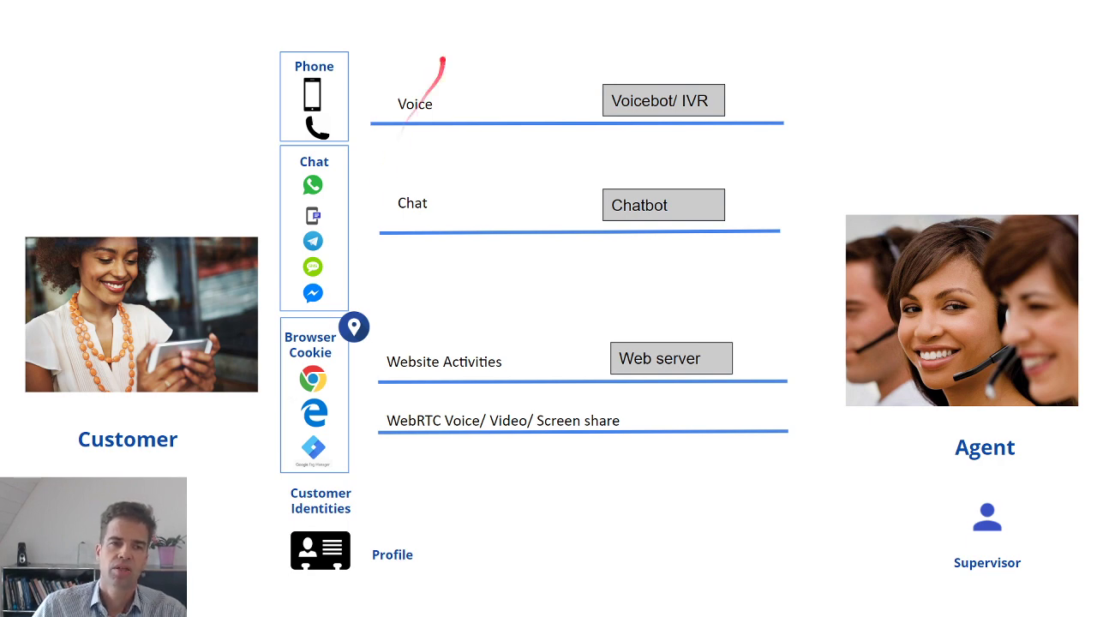